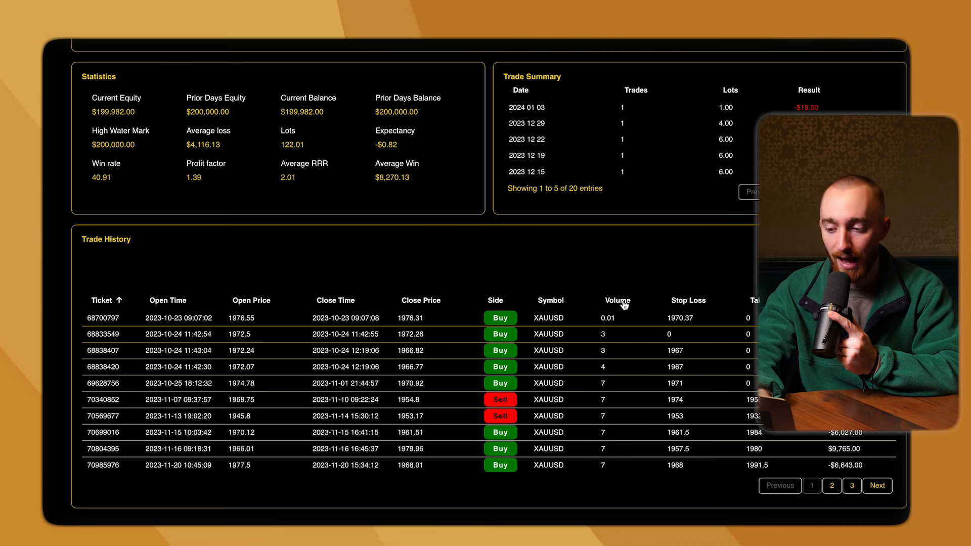
mouse_move(617, 516)
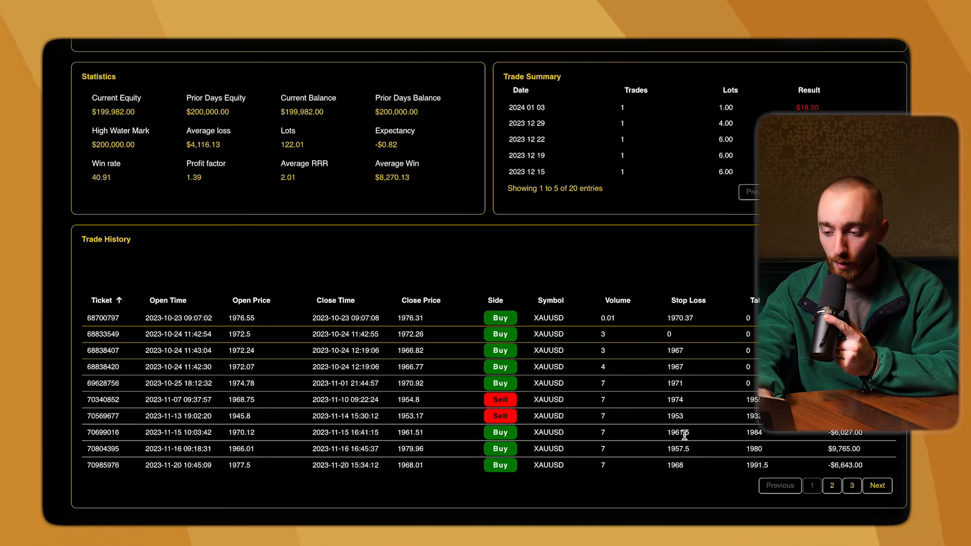
left_click(831, 486)
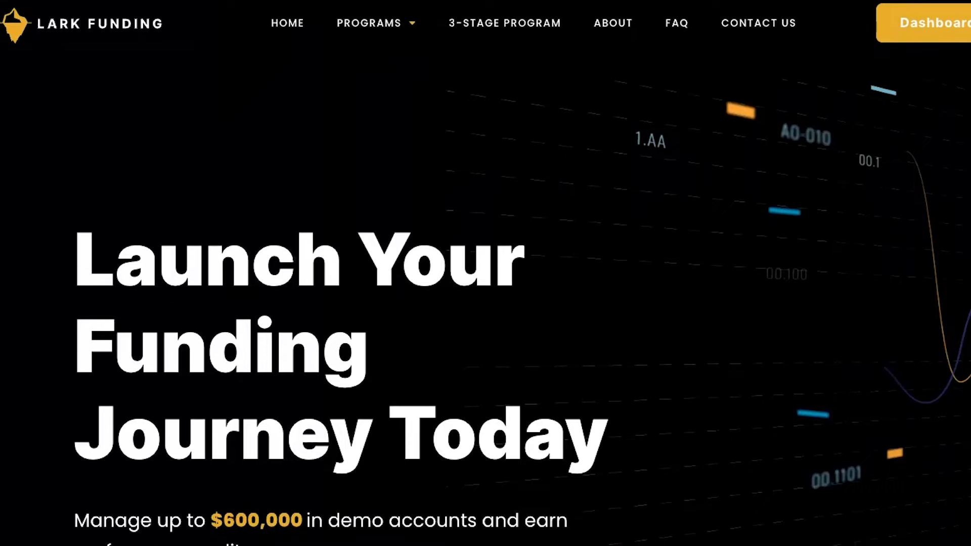
scroll("down", 3)
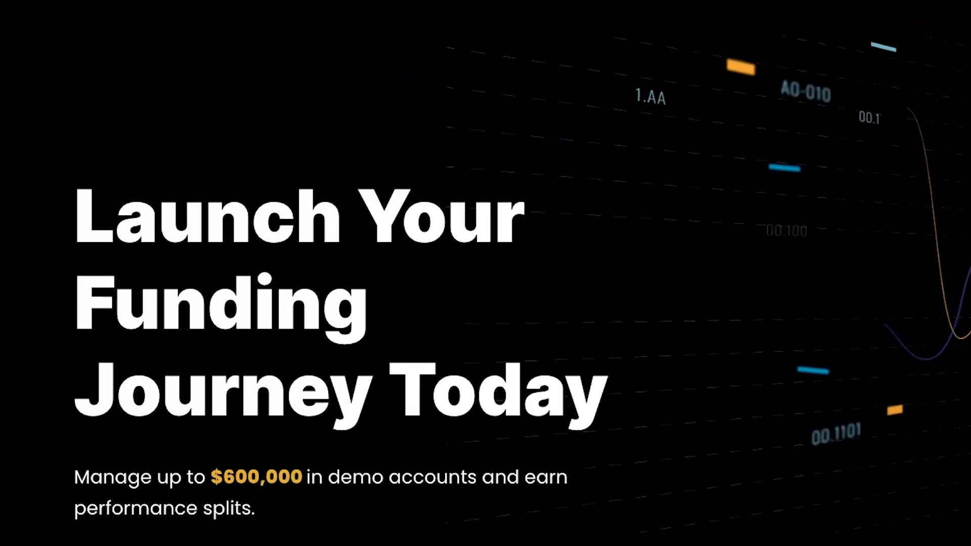
scroll("down", 3)
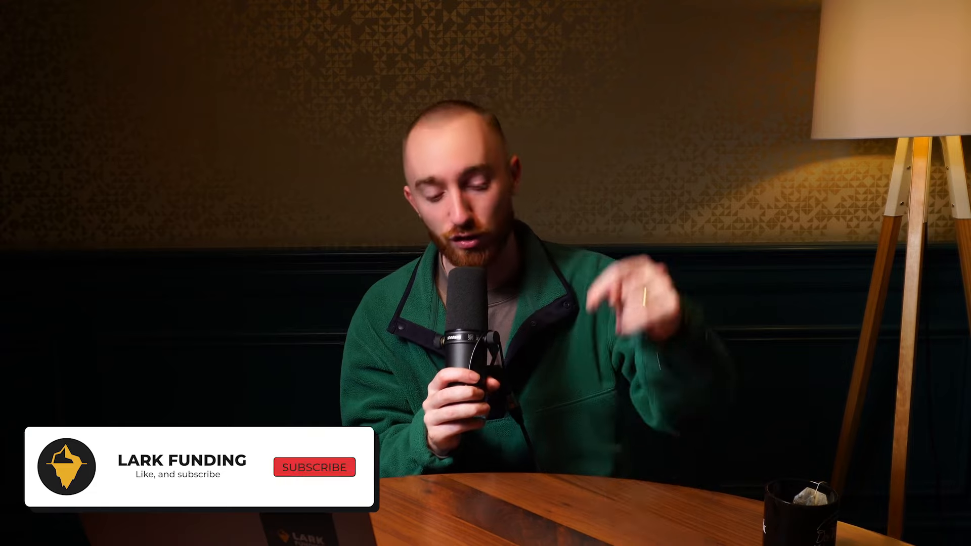
left_click(314, 467)
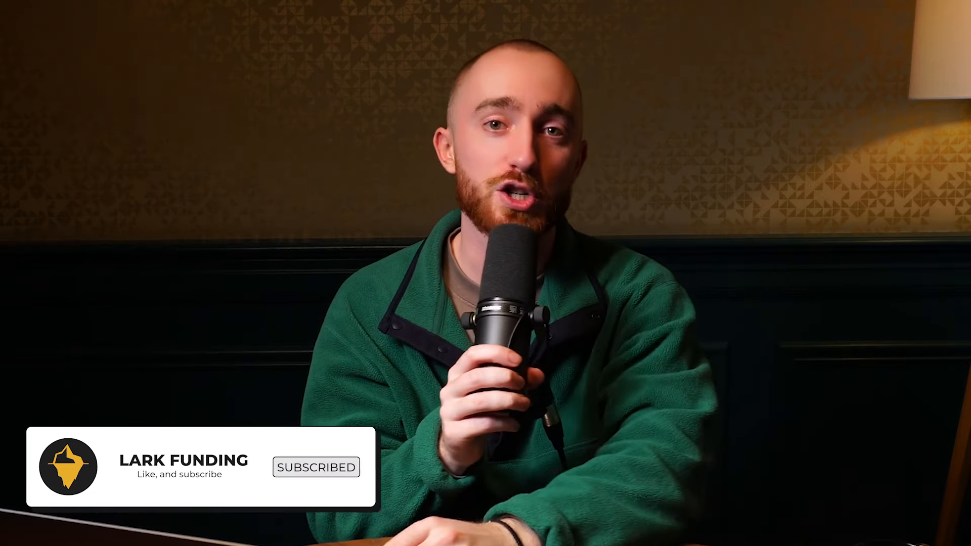